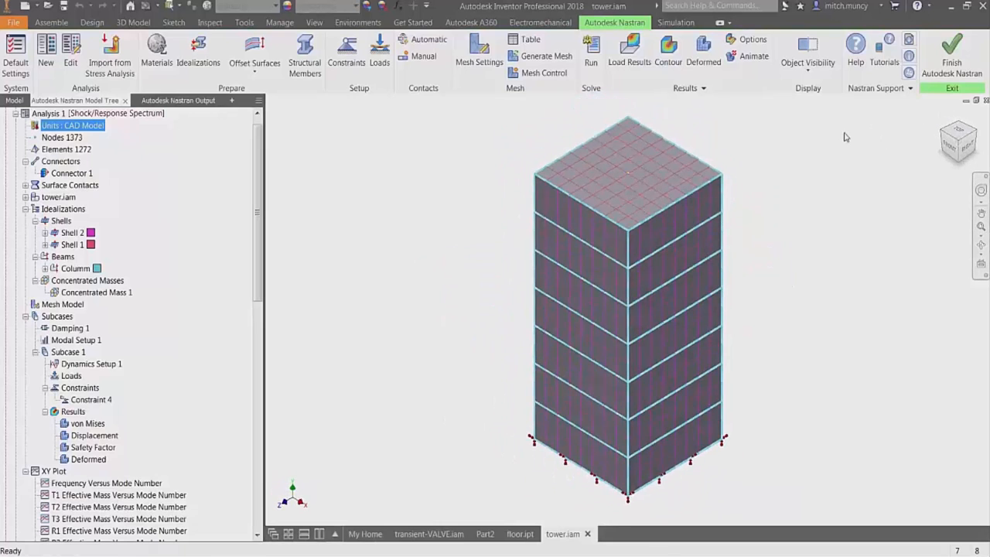
Review the analysis settings and Modal Setup 1 settings without changing them.
right_click(46, 113)
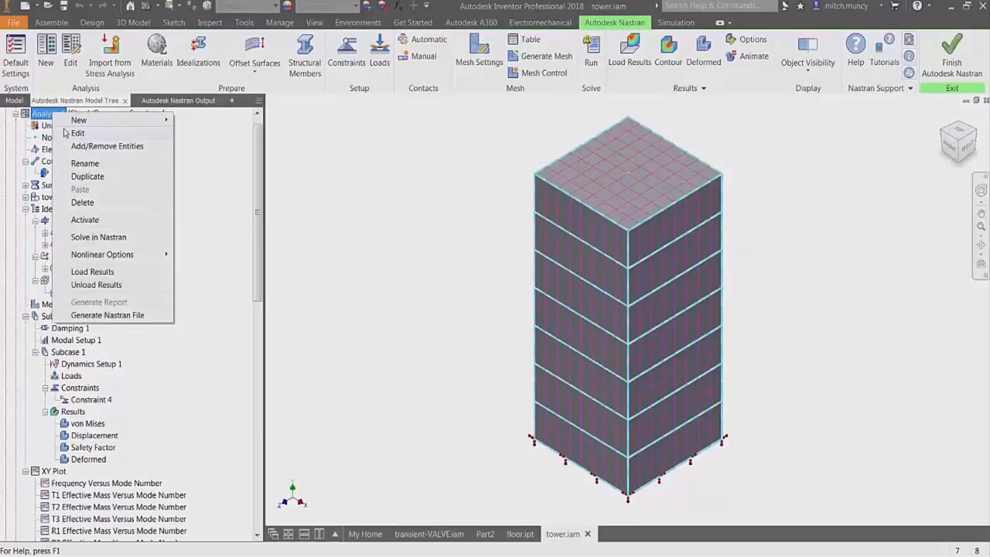
left_click(77, 132)
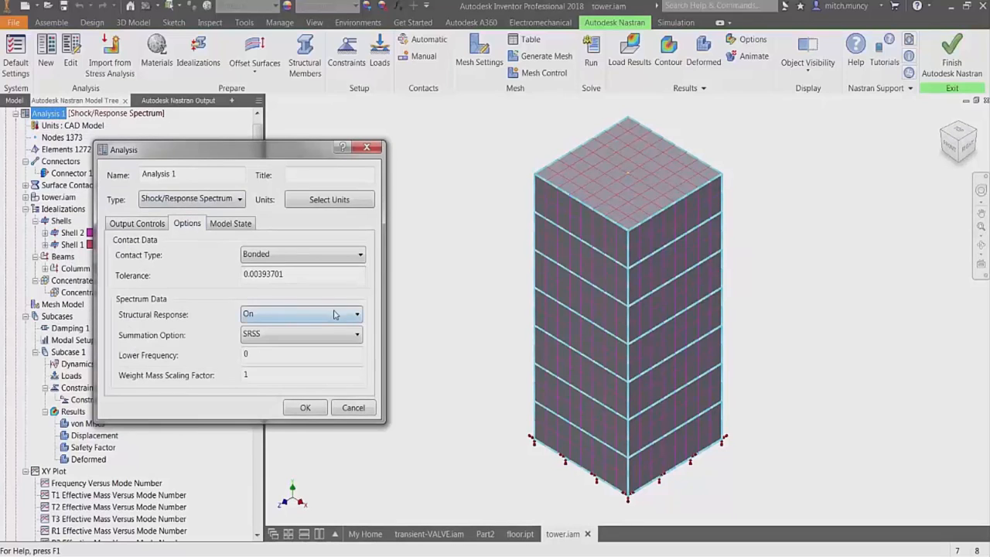
left_click(357, 334)
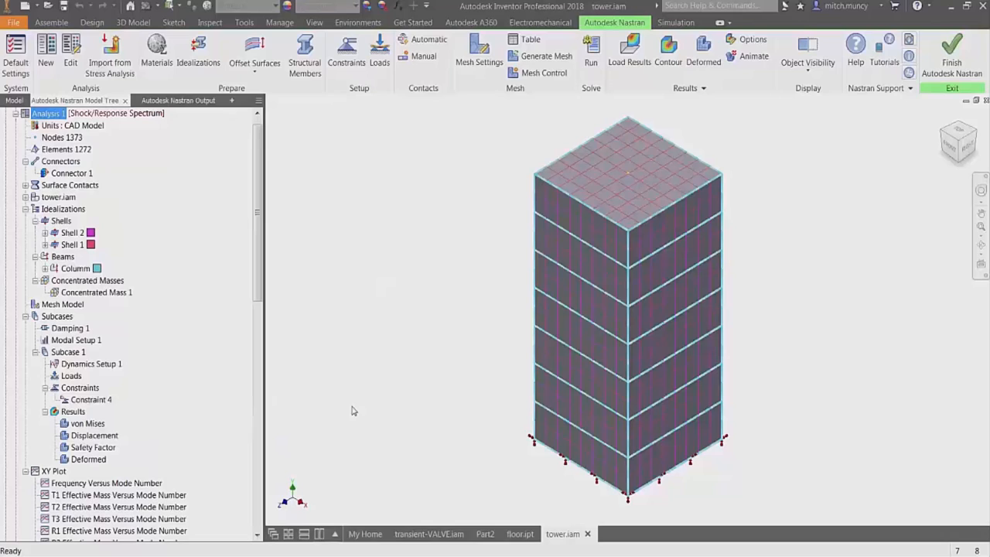
left_click(76, 340)
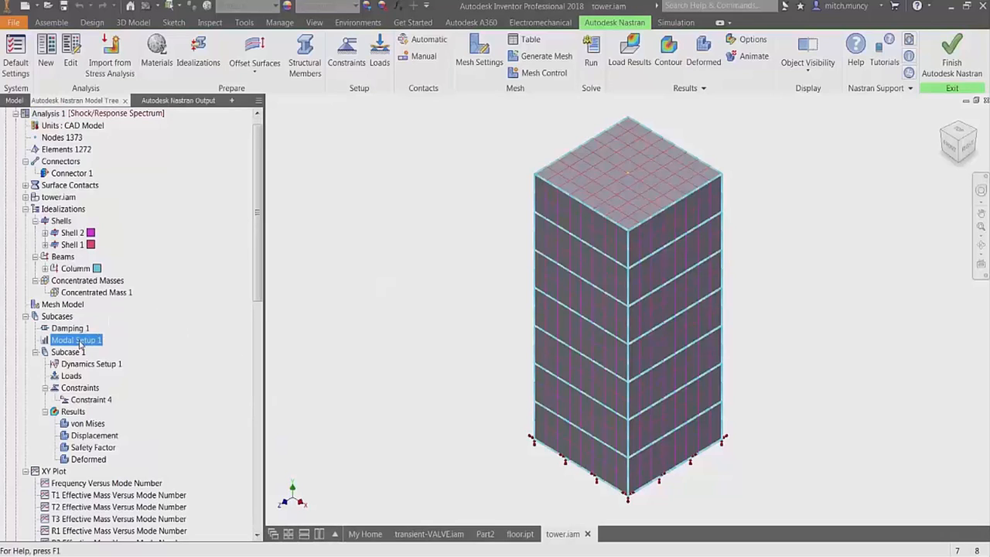
double_click(76, 340)
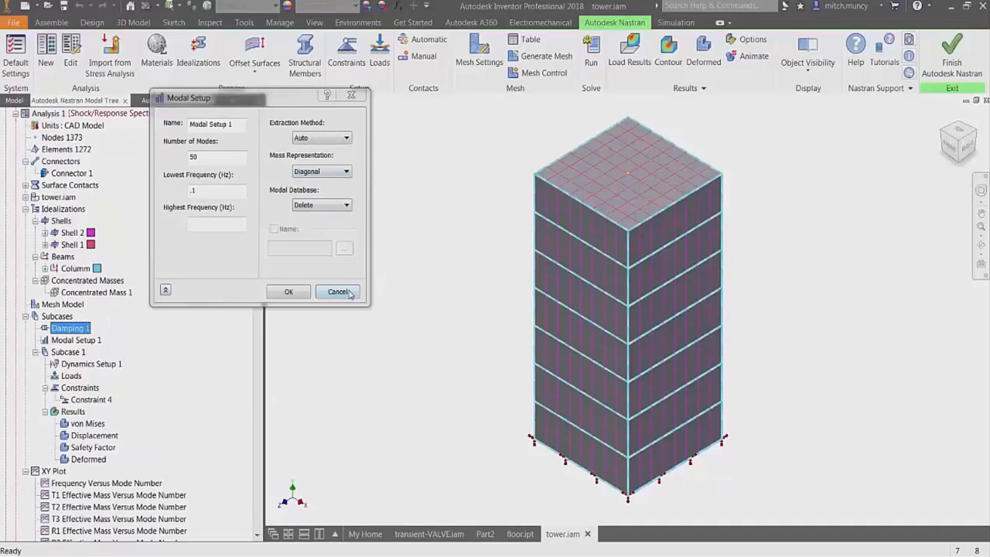
left_click(338, 291)
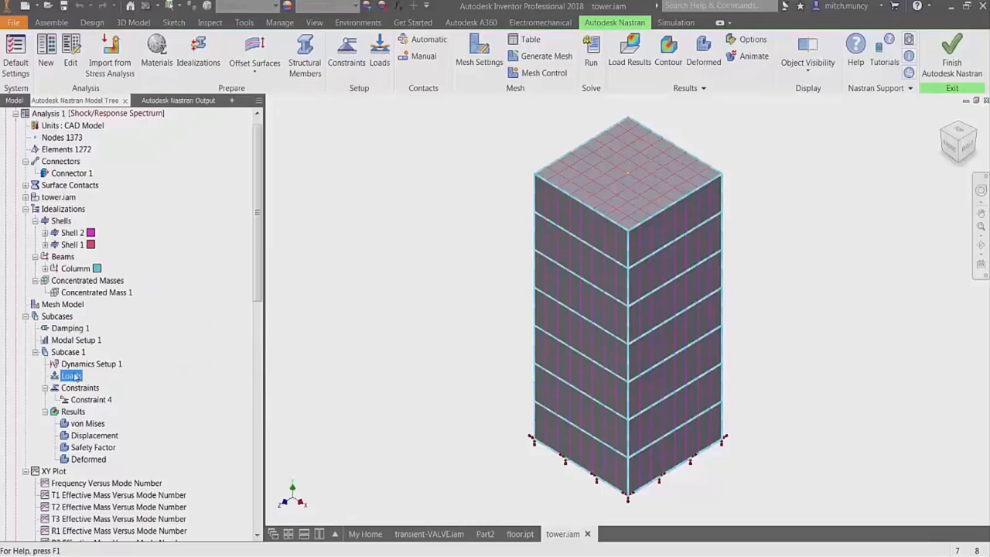
Check the dynamics setup's Table 1 spectrum data and keep the Response Spectrum constraint type.
double_click(91, 363)
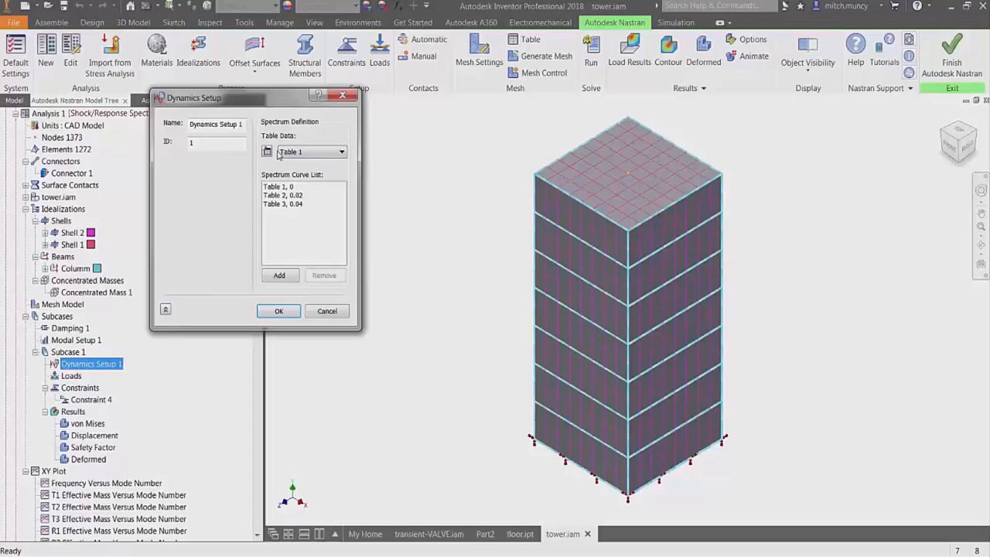
left_click(267, 150)
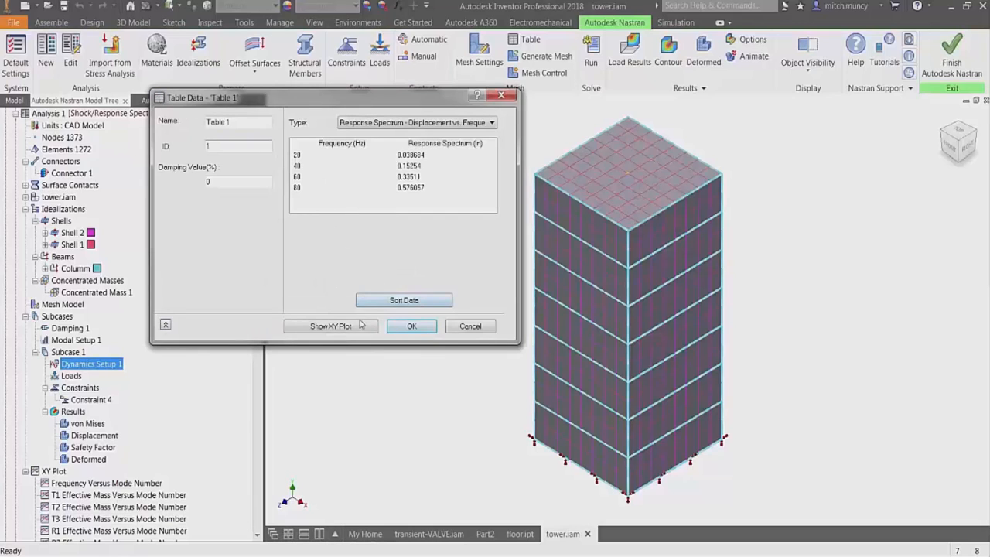
left_click(330, 326)
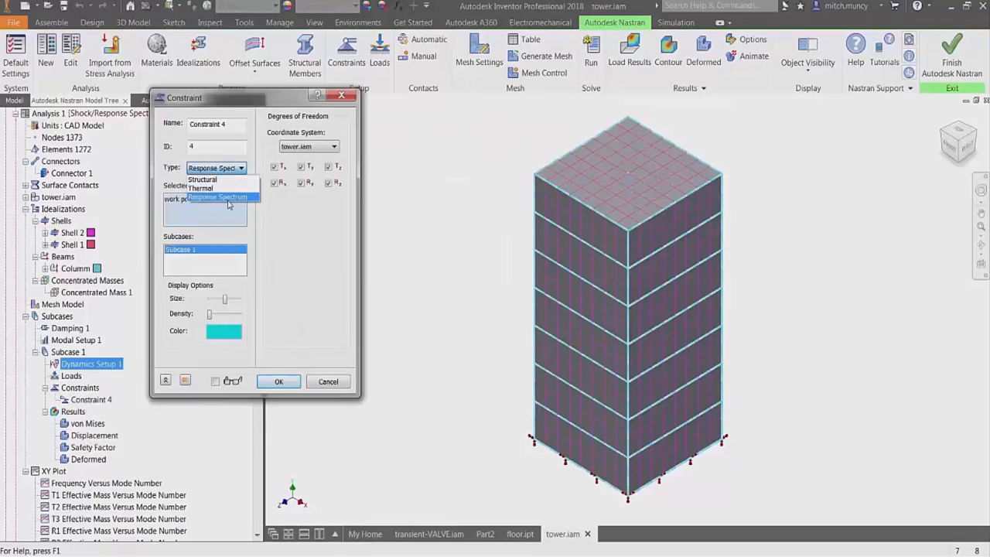
left_click(218, 197)
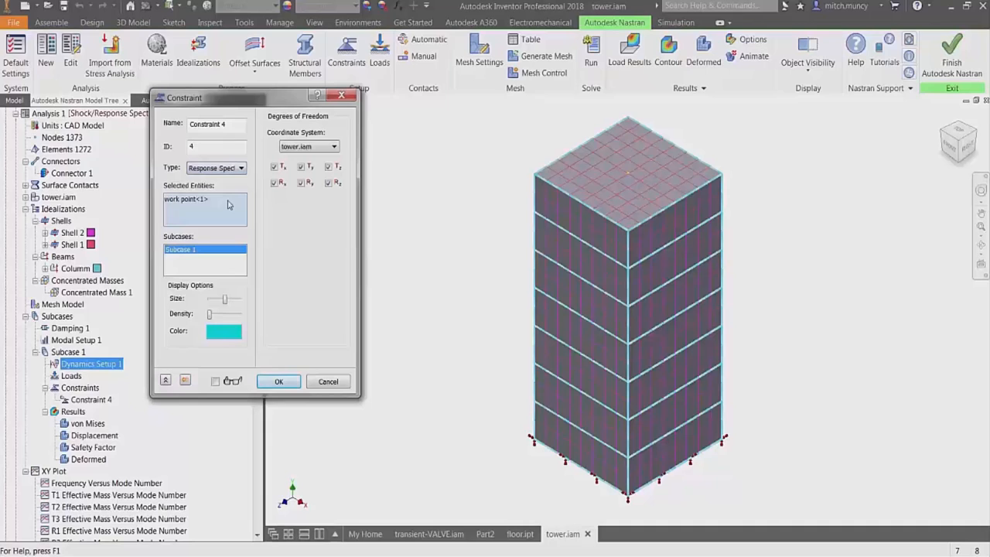
left_click(279, 380)
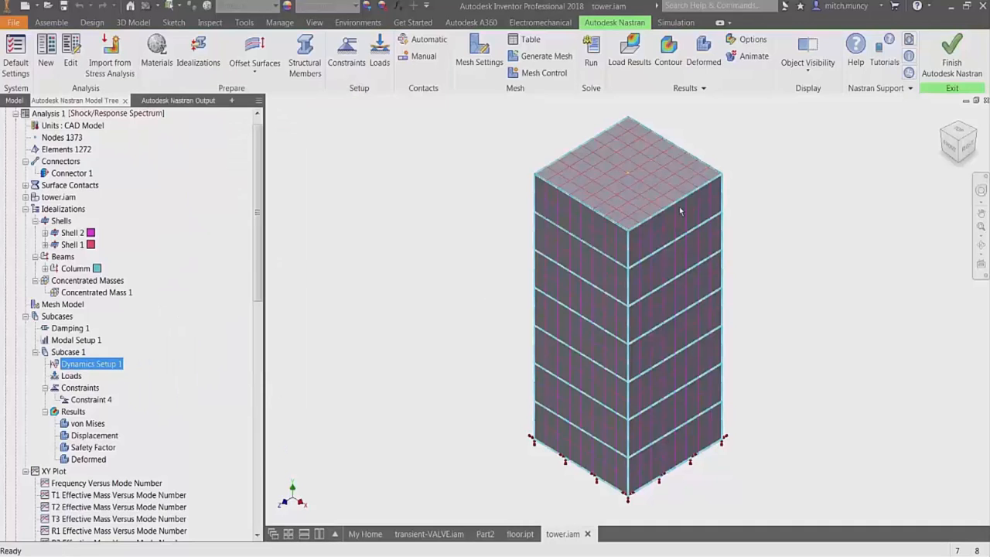
Review Connector 1 and the concentrated mass settings.
right_click(71, 173)
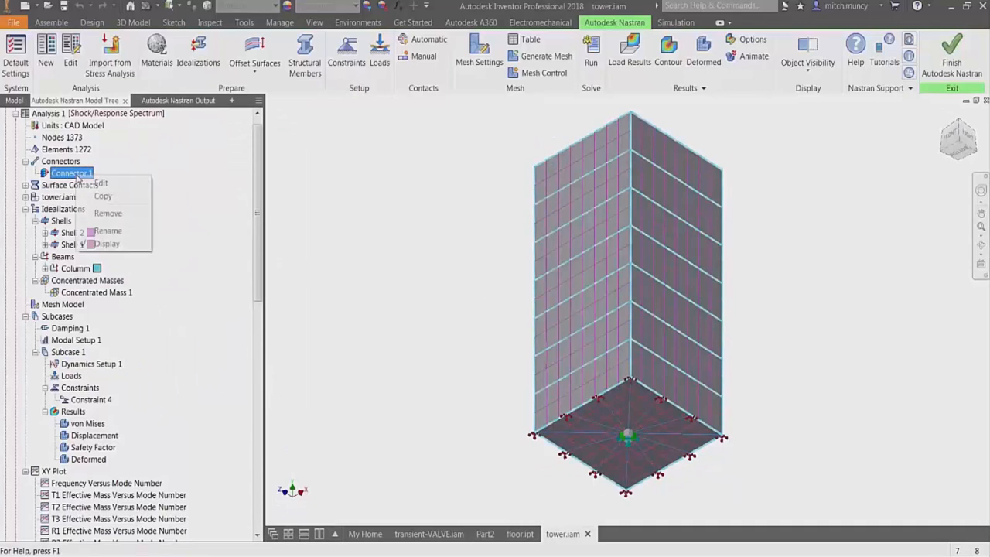
left_click(101, 183)
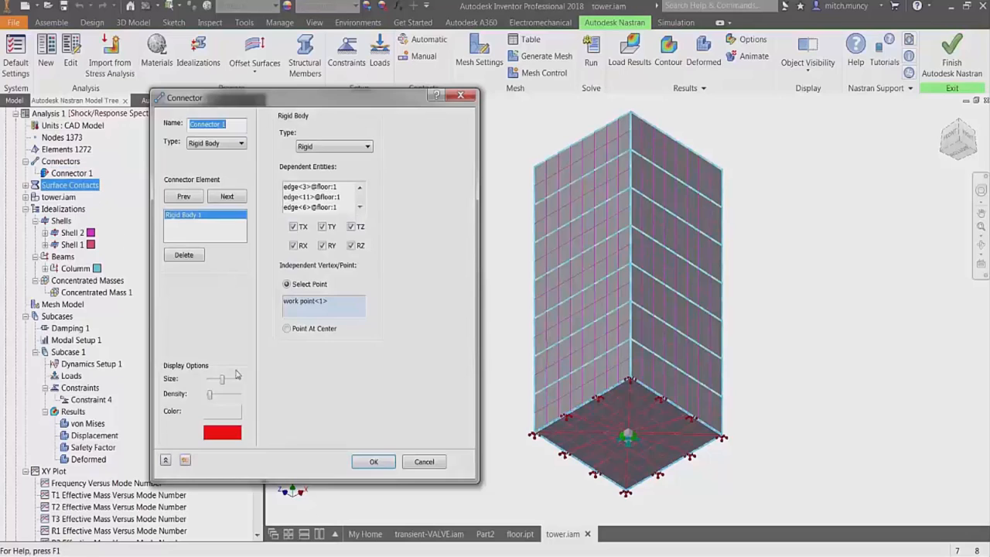
left_click(373, 461)
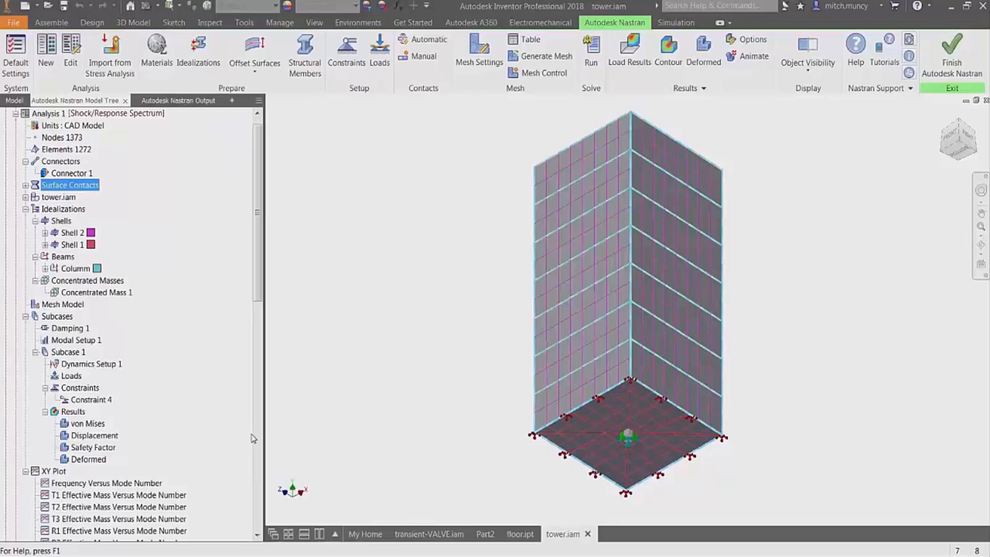
double_click(97, 292)
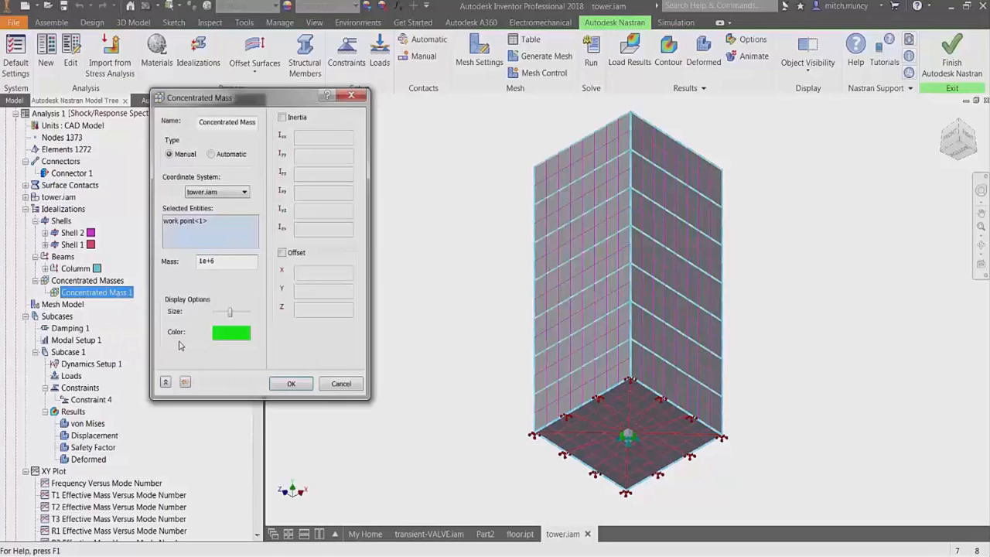
left_click(291, 383)
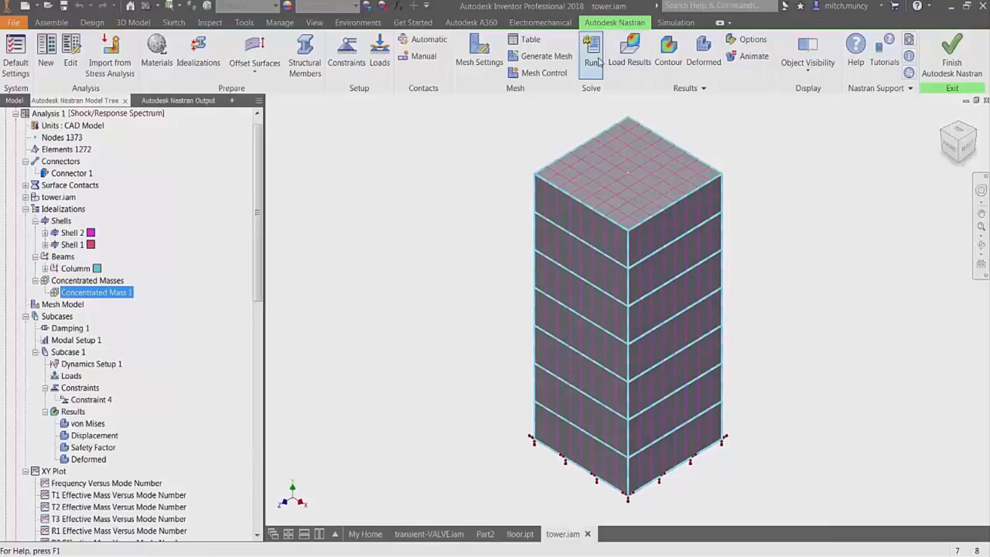
Solve the analysis and display the displacement contour, then pick the von Mises result.
left_click(591, 50)
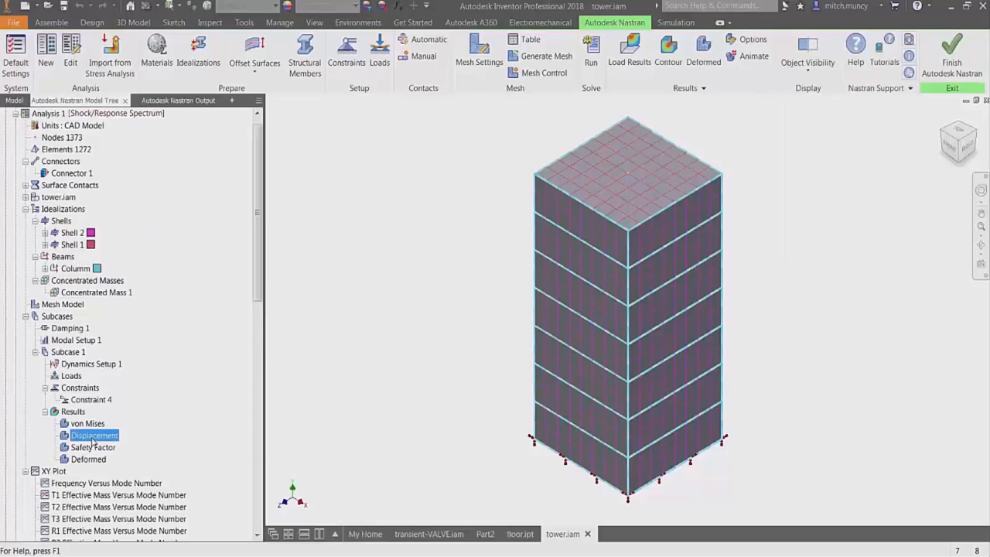
double_click(95, 435)
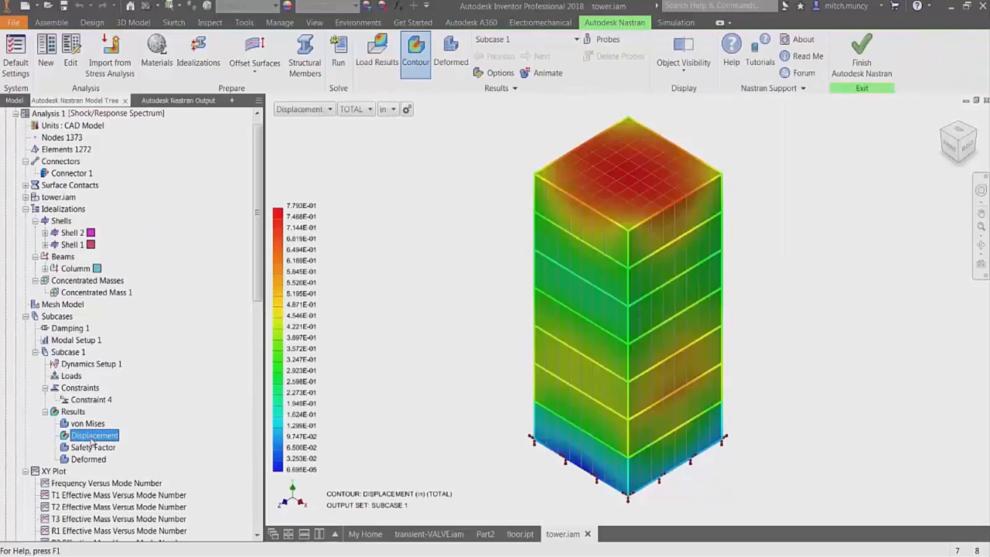
left_click(87, 423)
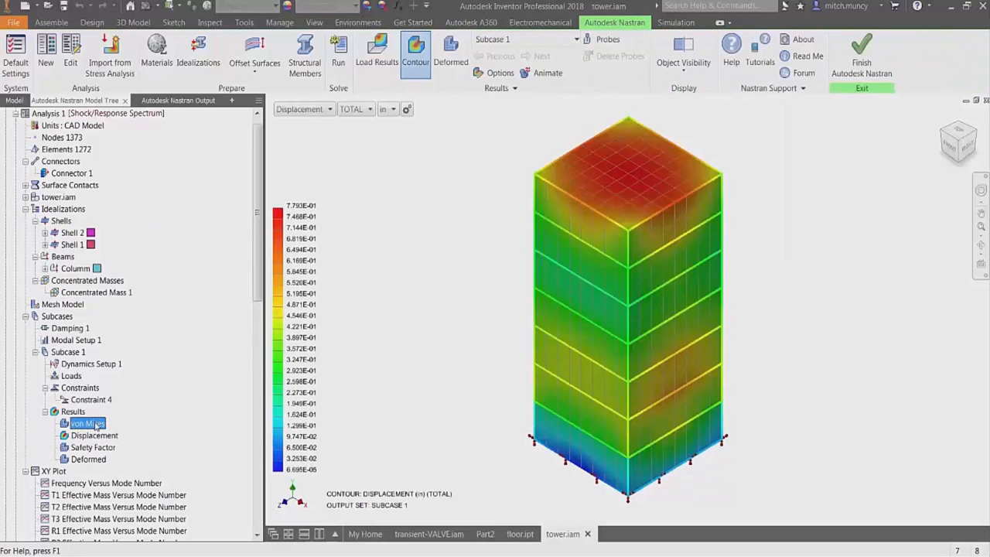